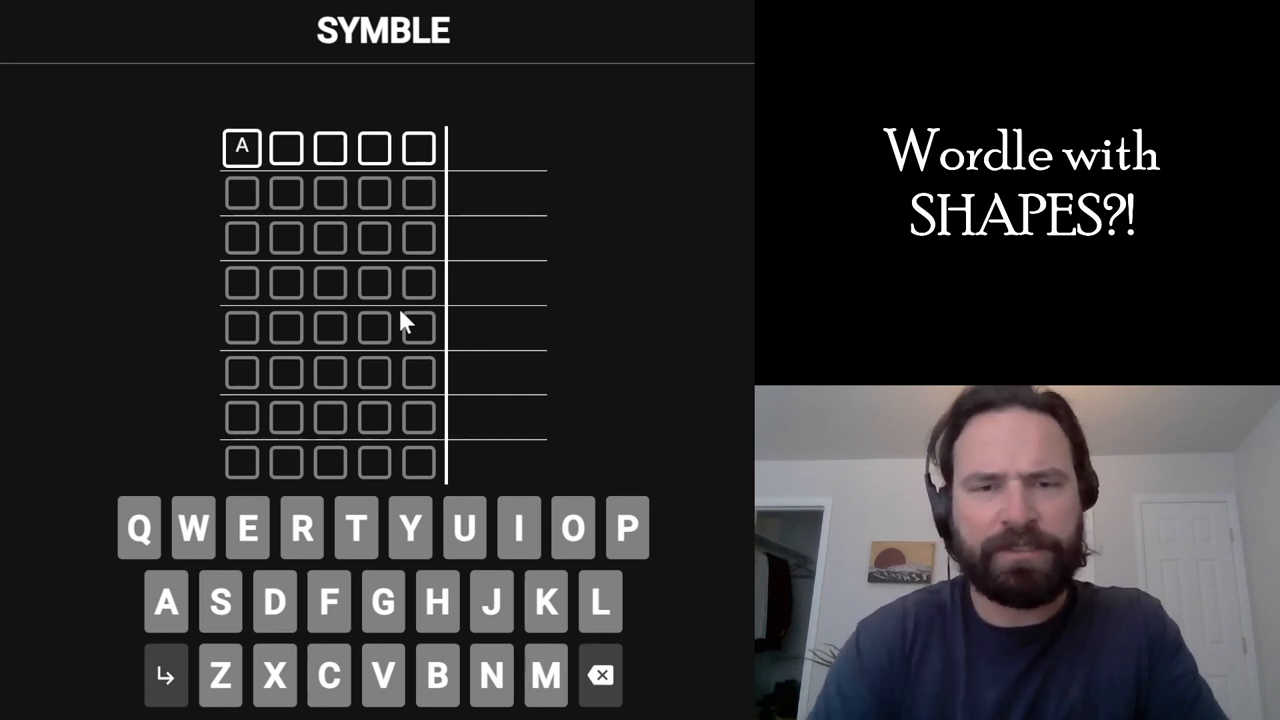
Submit ADIEU as the first guess and reveal its shape-symbol feedback.
type("DIEU")
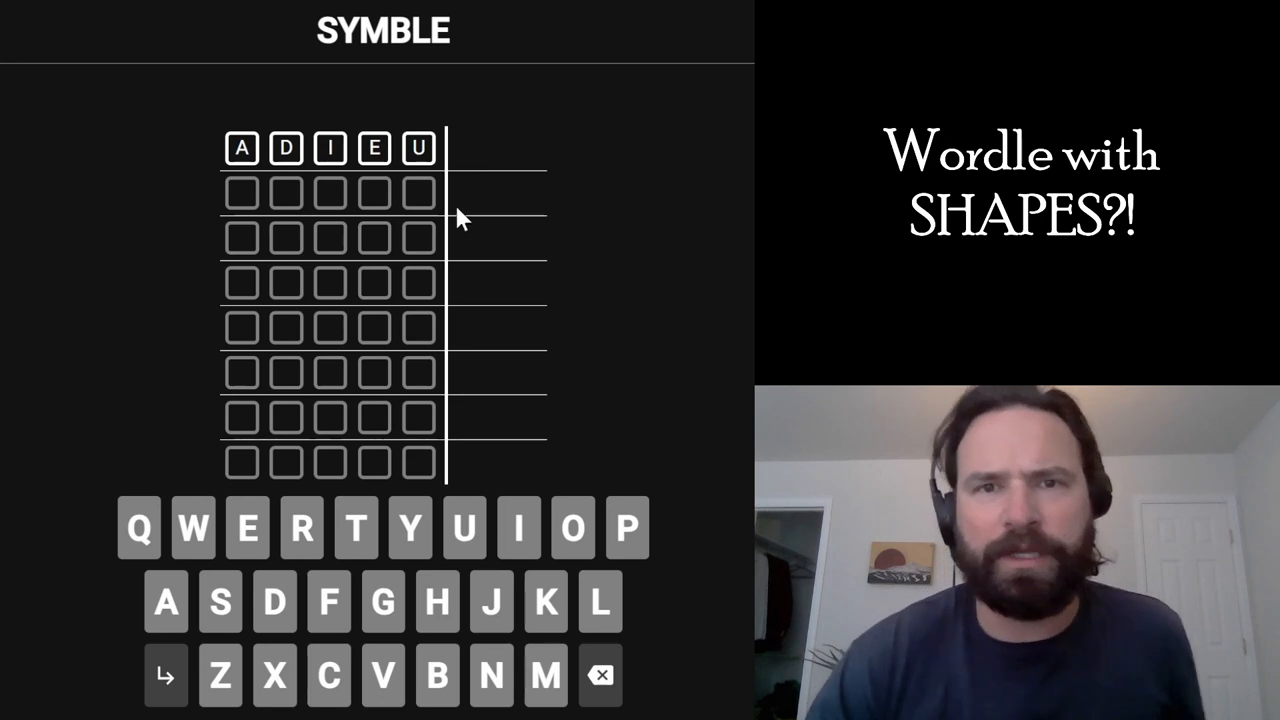
mouse_move(278, 222)
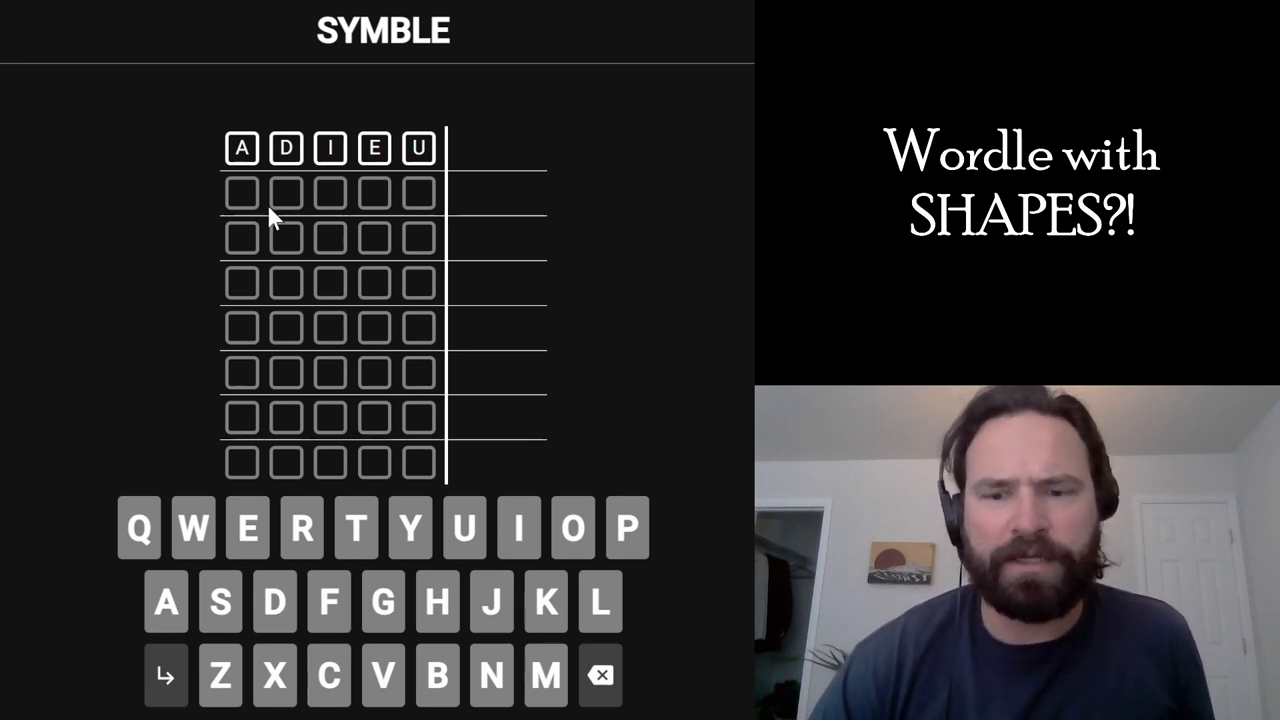
key("Return")
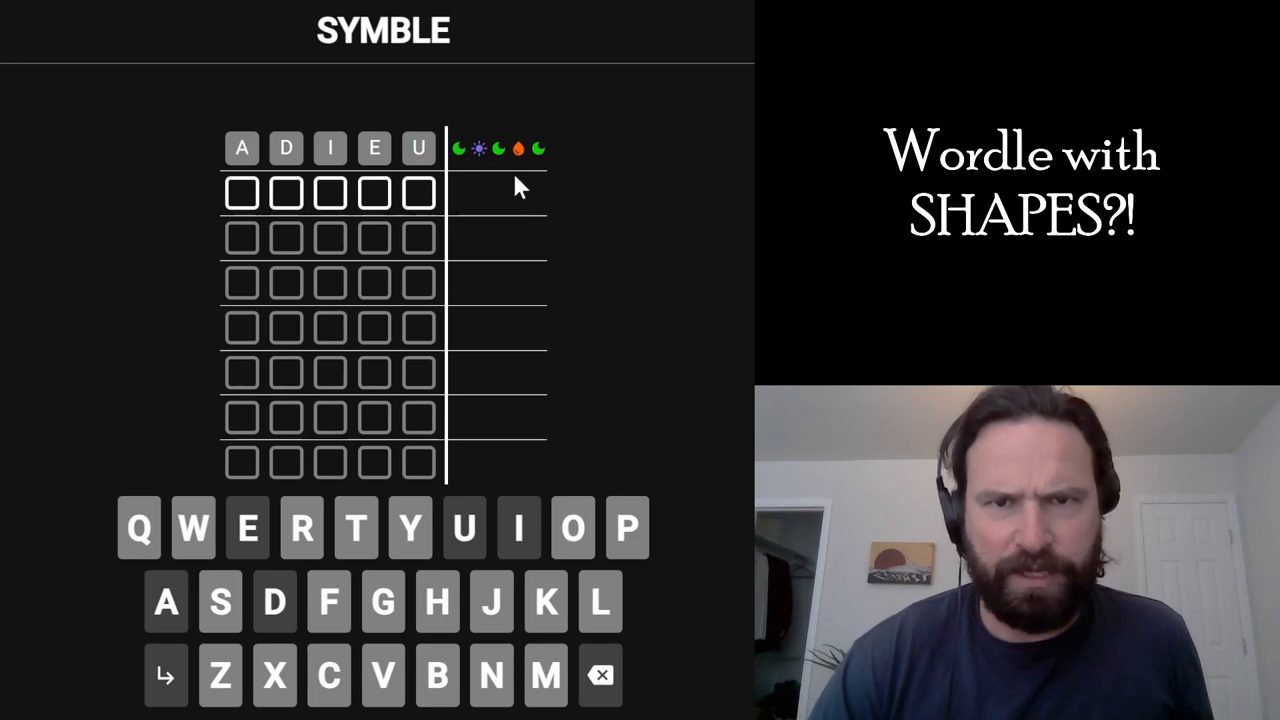
mouse_move(536, 170)
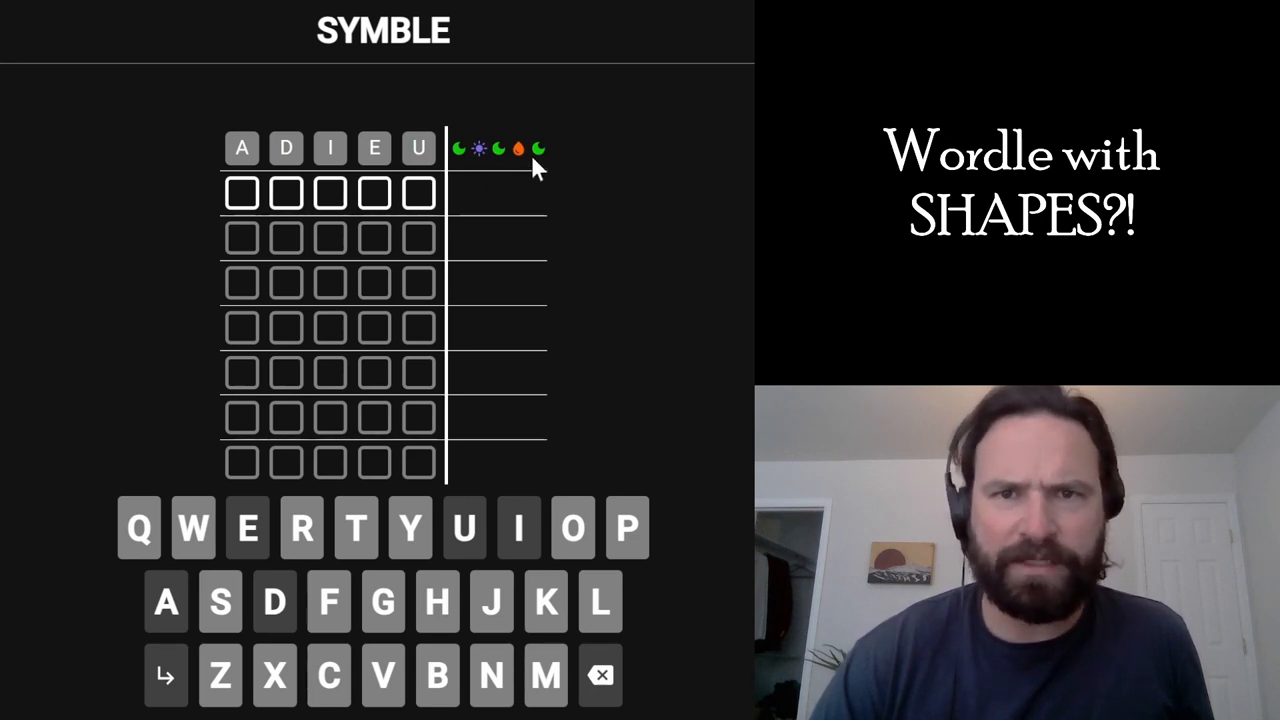
mouse_move(590, 170)
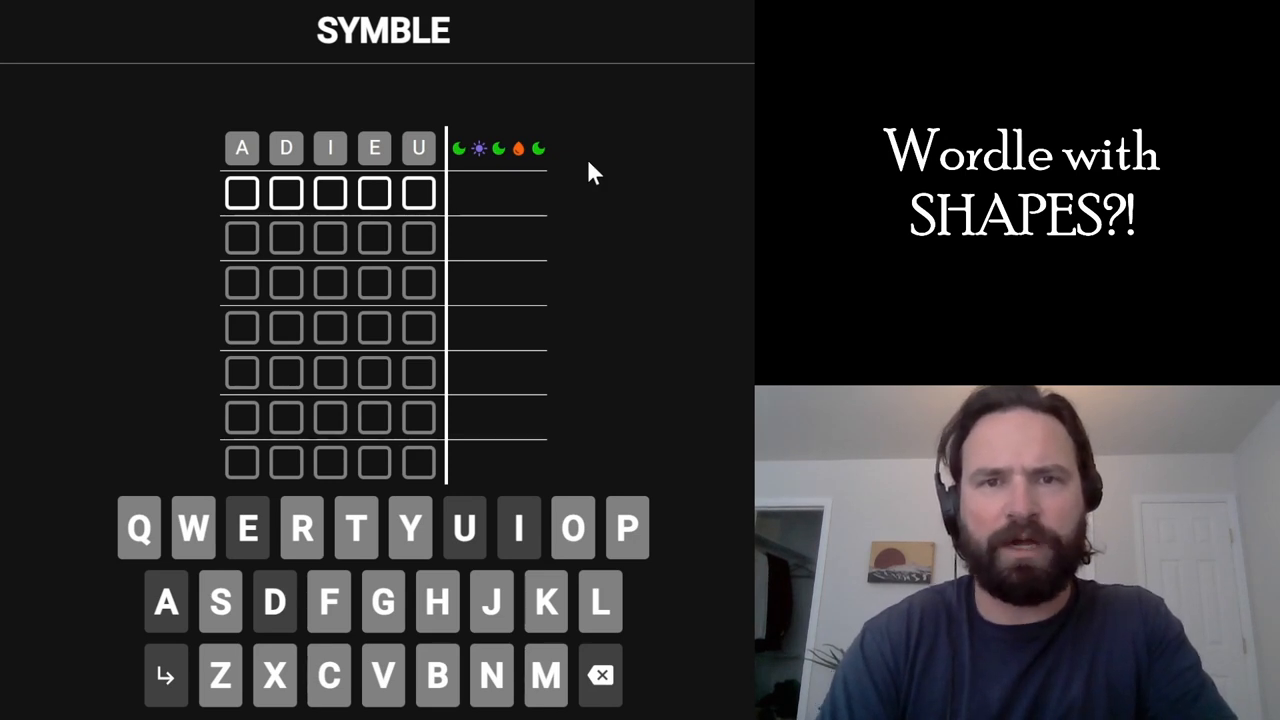
Submit AUDIO as the second guess and reveal its shape-symbol feedback.
type("AU")
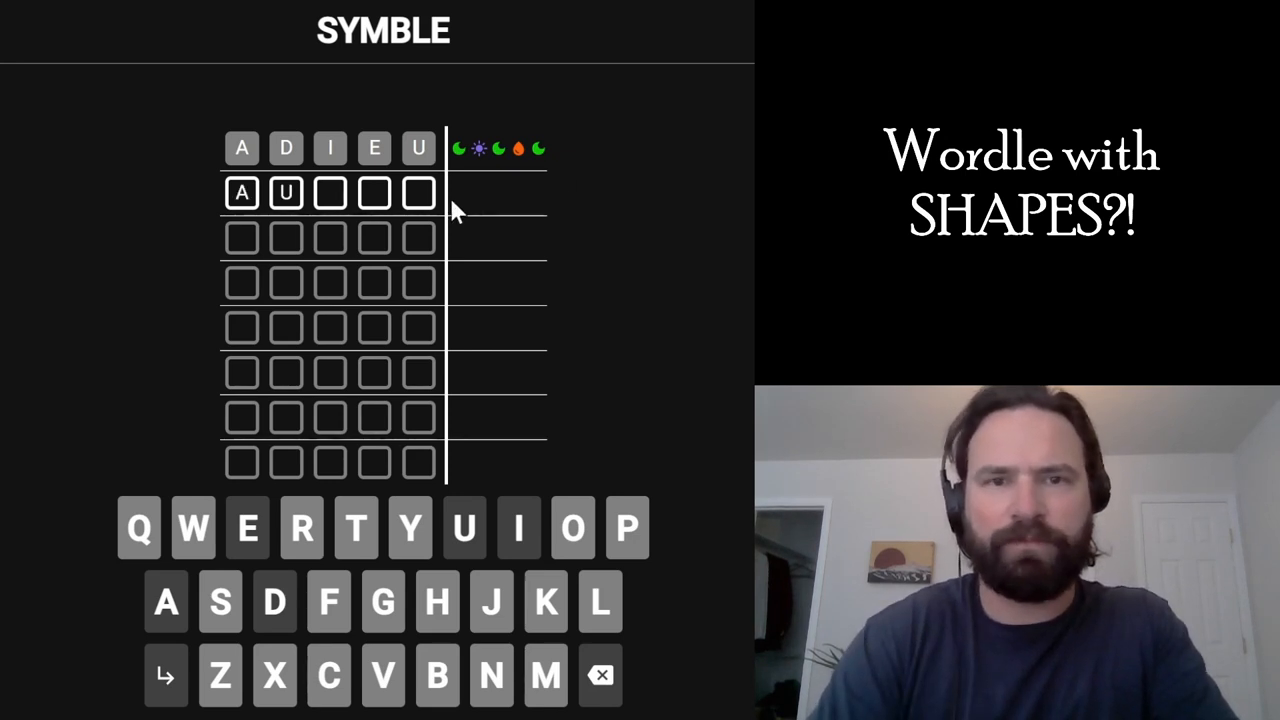
mouse_move(344, 256)
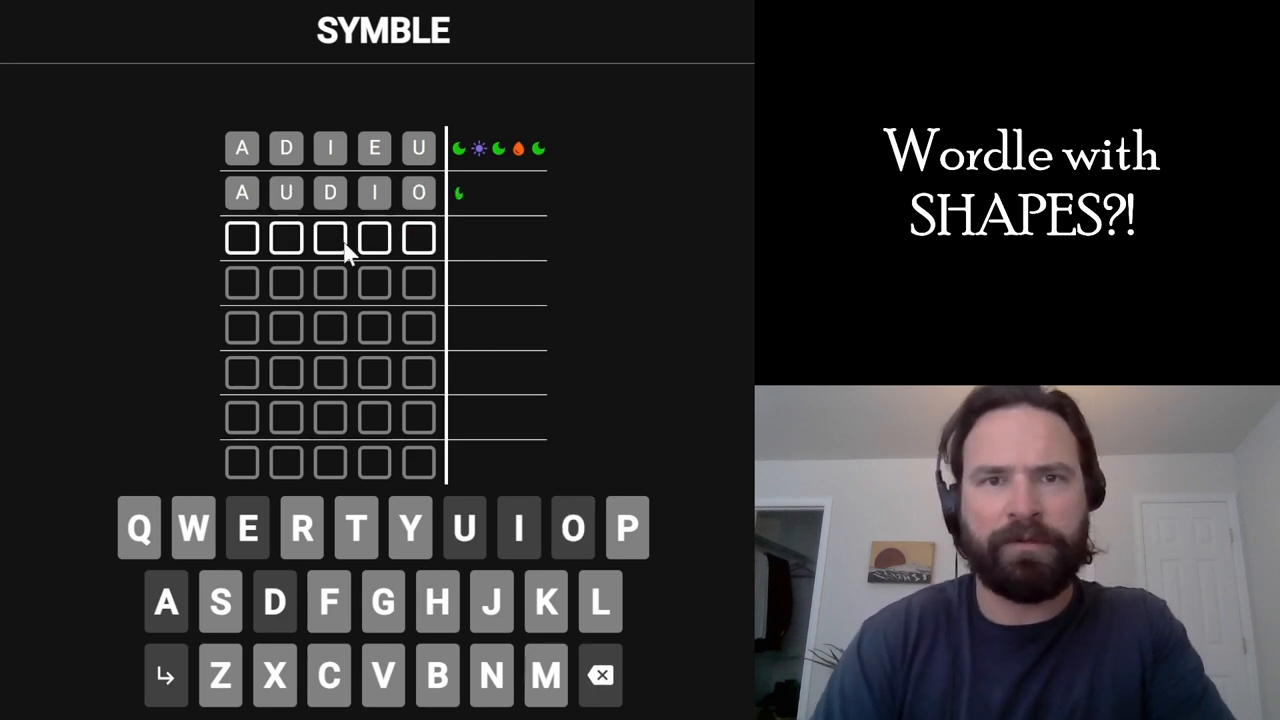
key("Return")
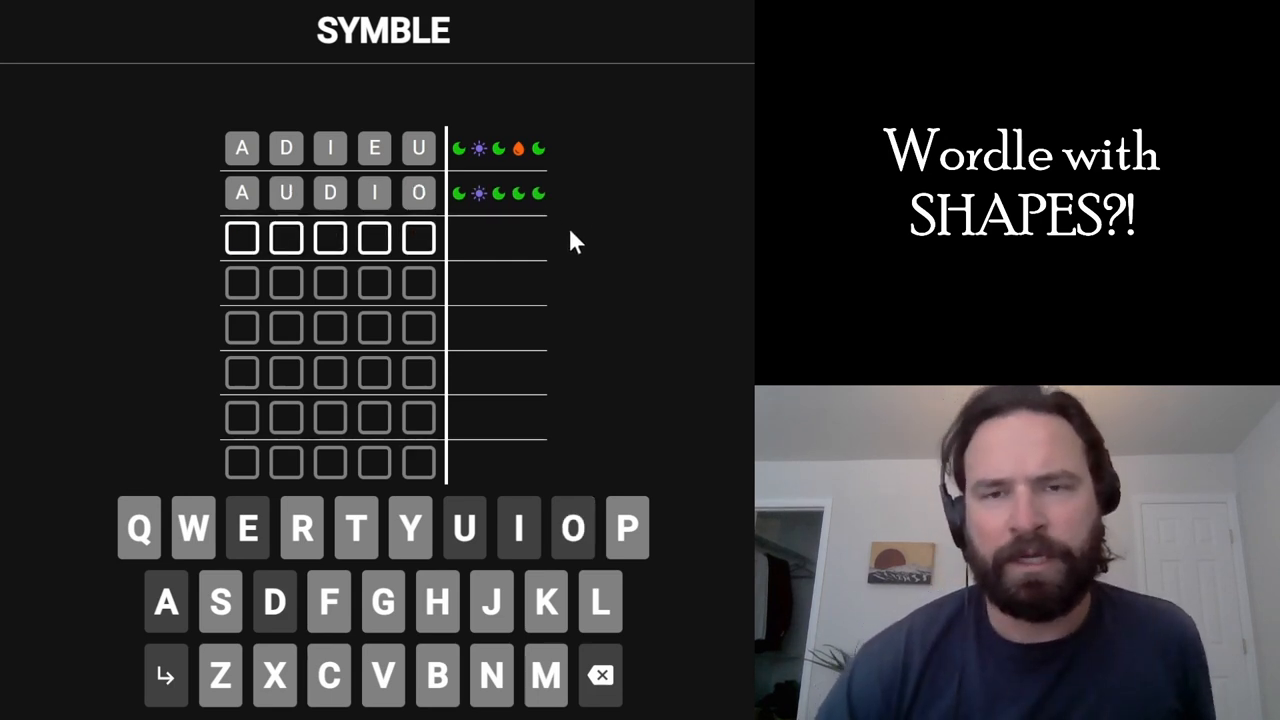
mouse_move(560, 268)
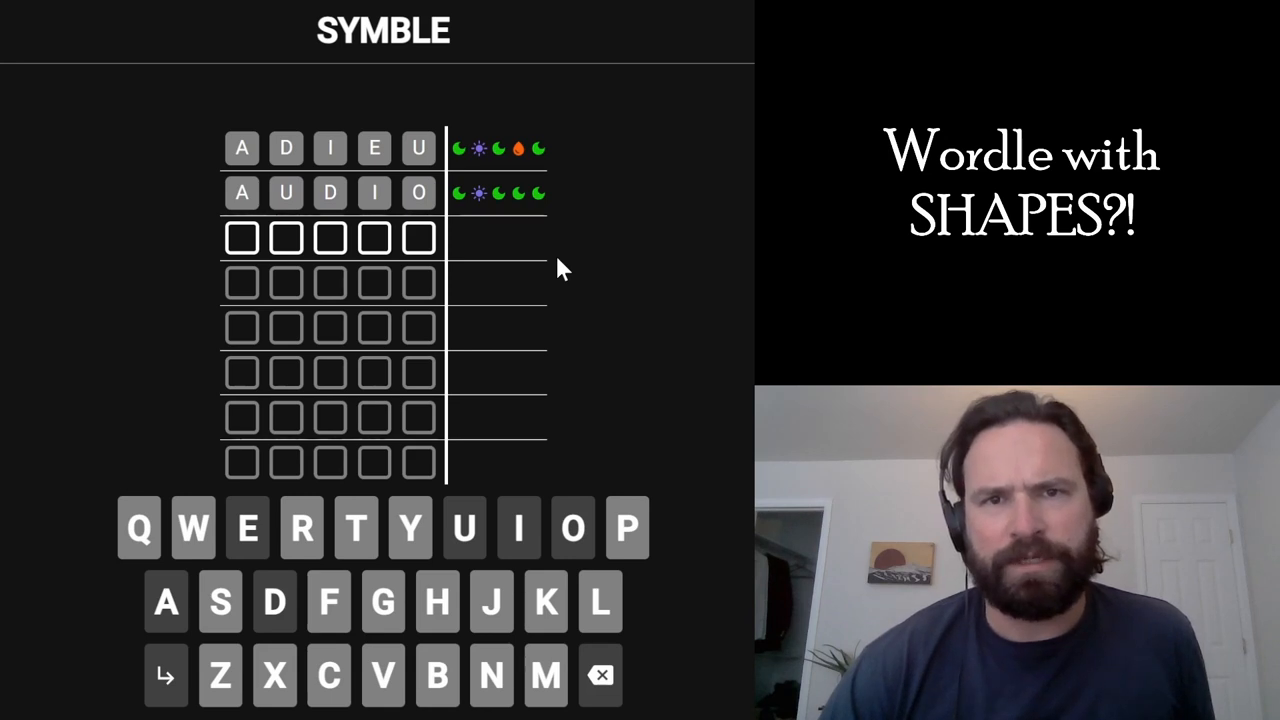
mouse_move(484, 196)
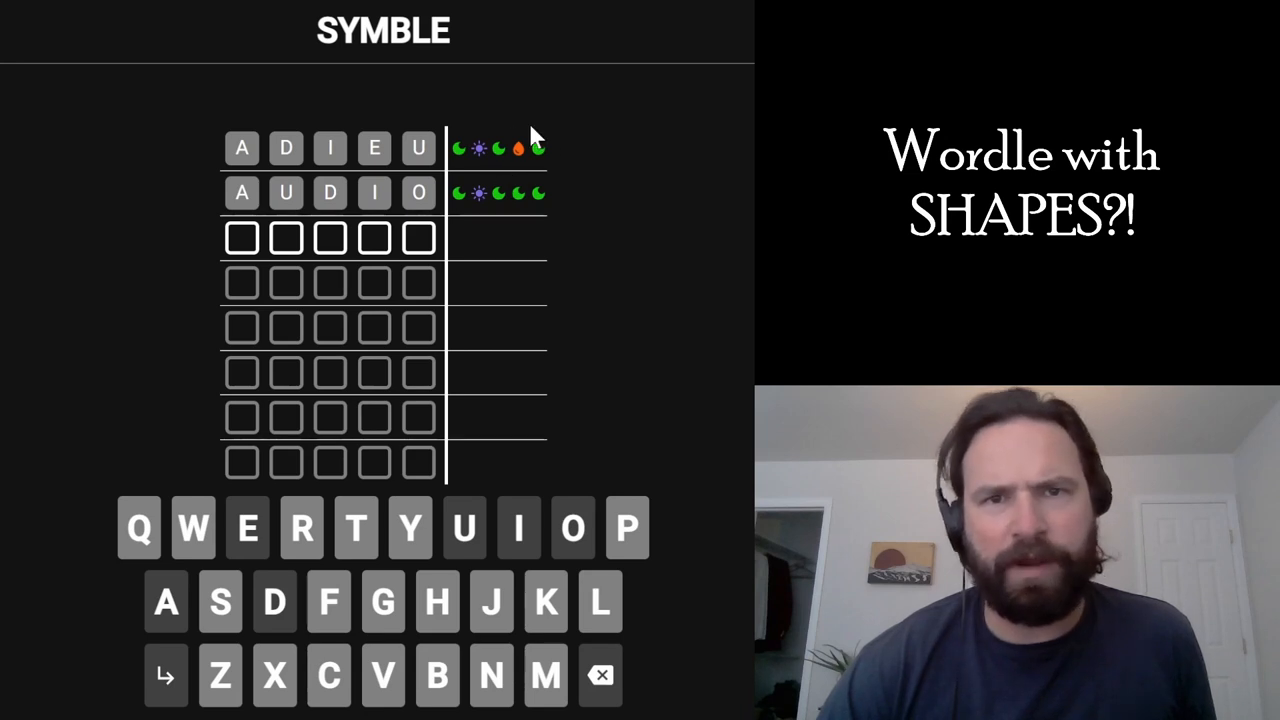
mouse_move(472, 280)
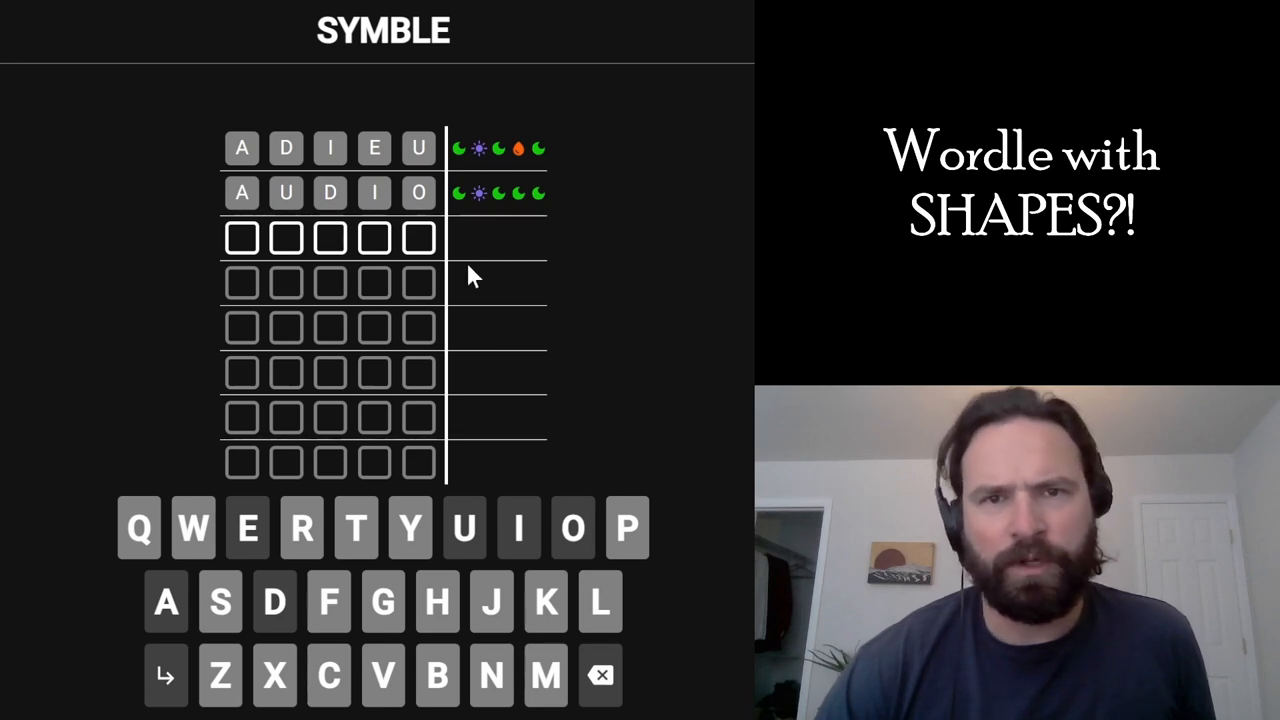
mouse_move(484, 204)
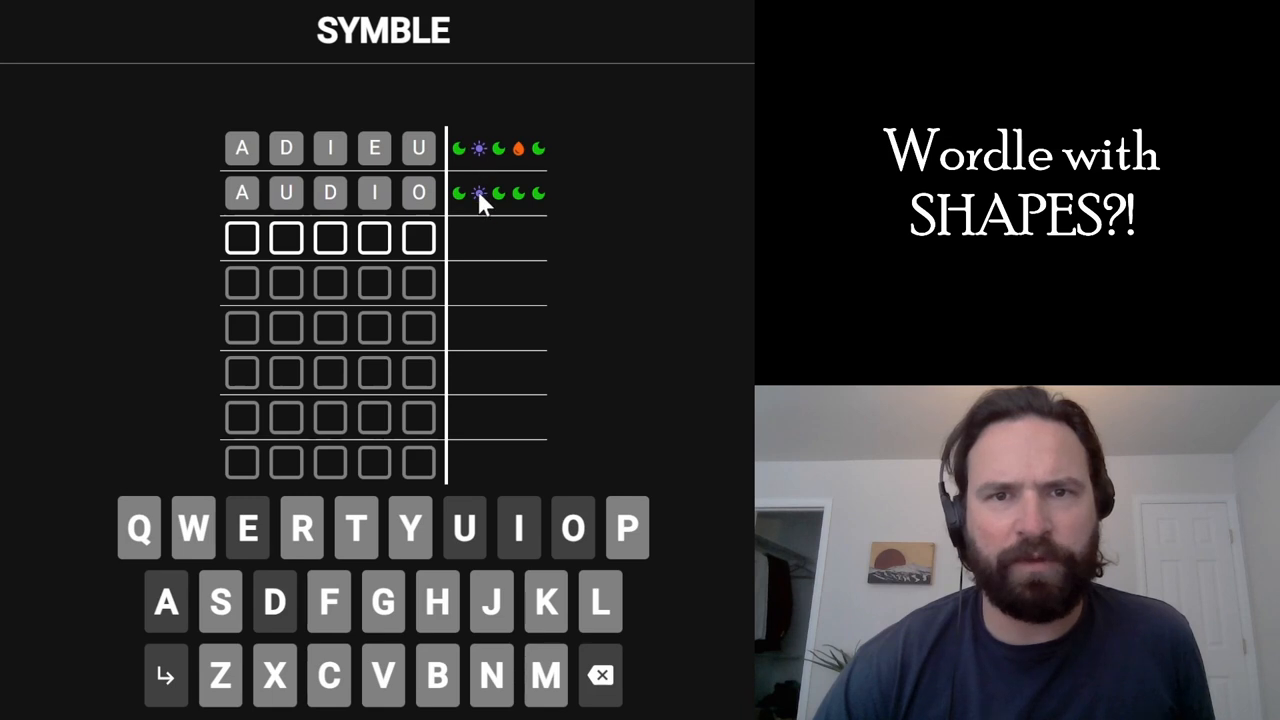
mouse_move(480, 220)
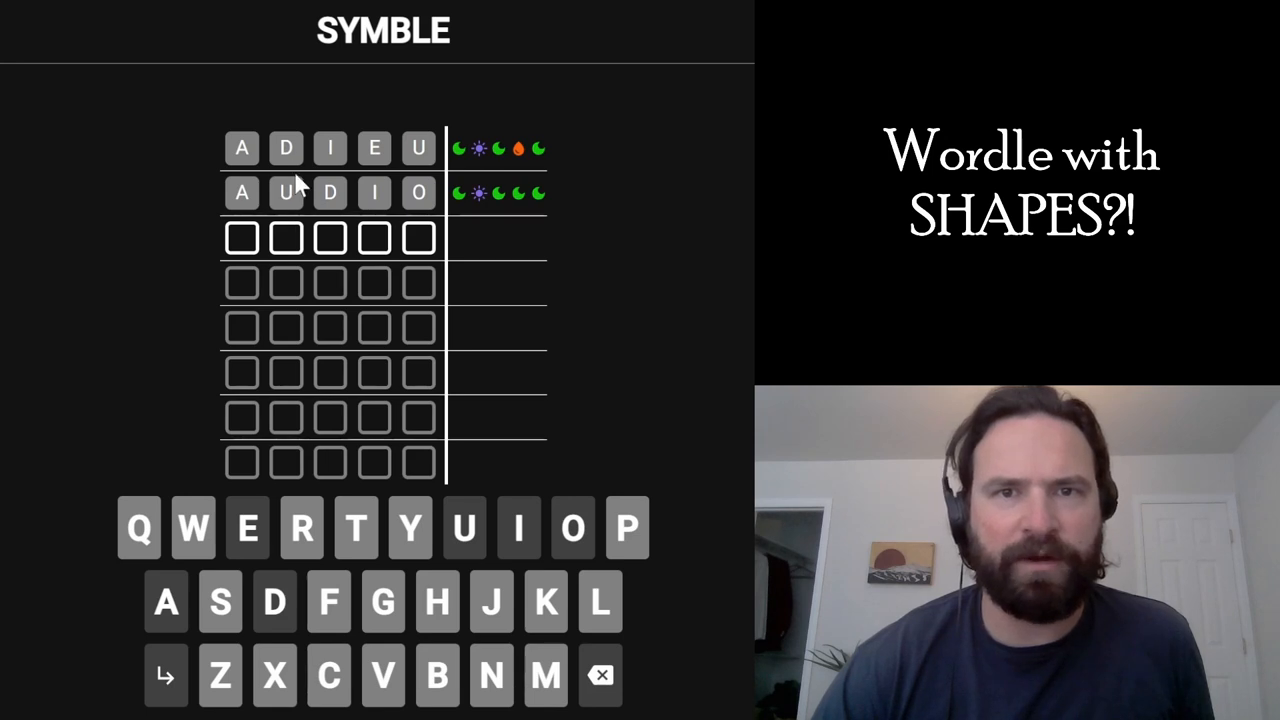
mouse_move(510, 140)
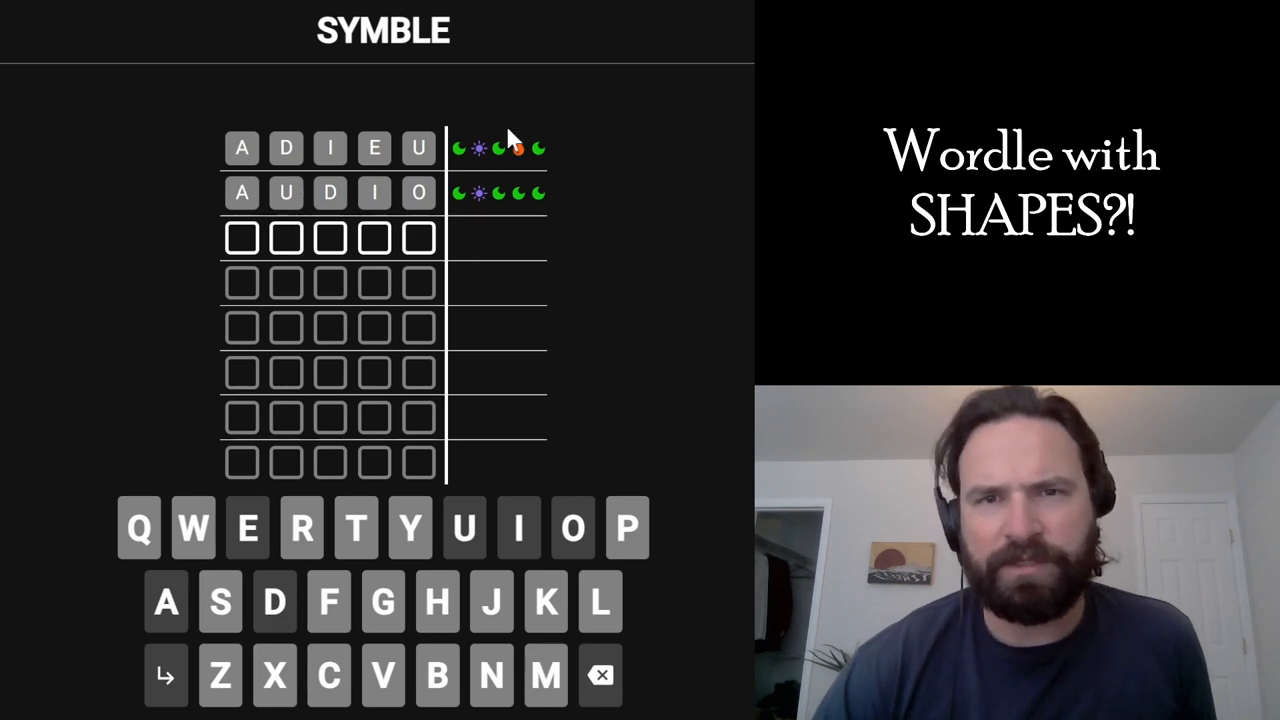
mouse_move(340, 218)
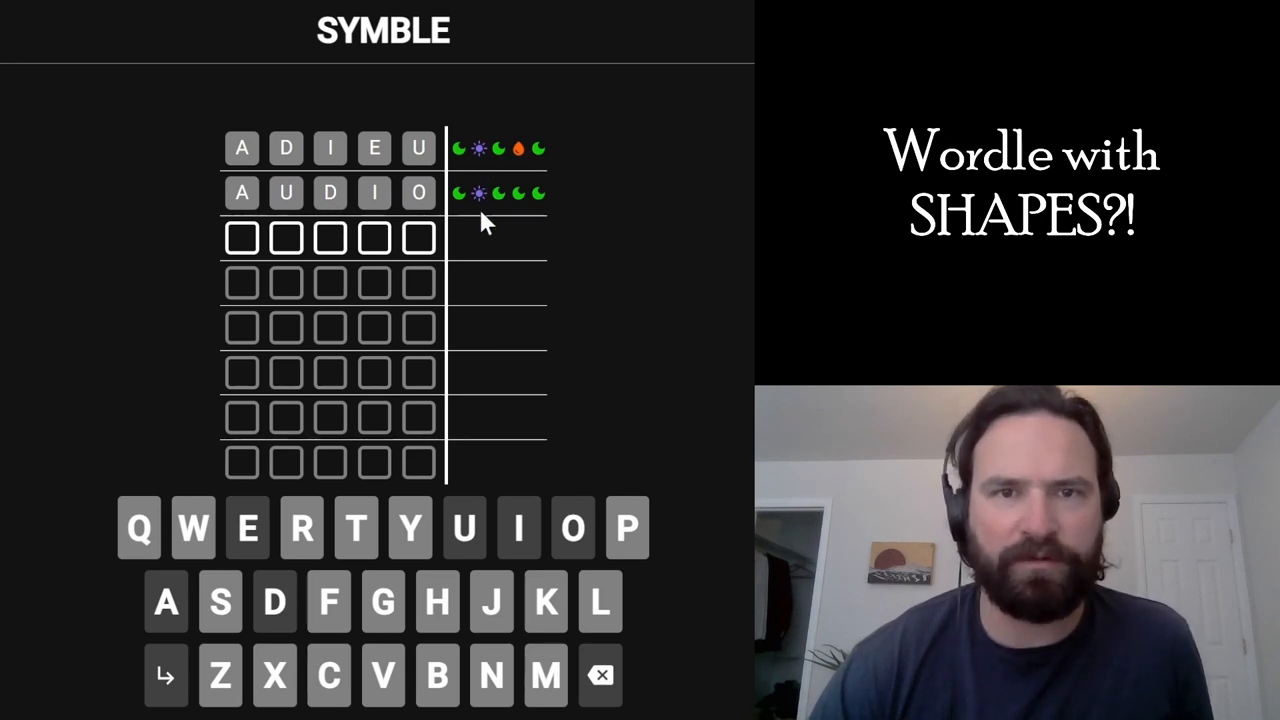
mouse_move(520, 164)
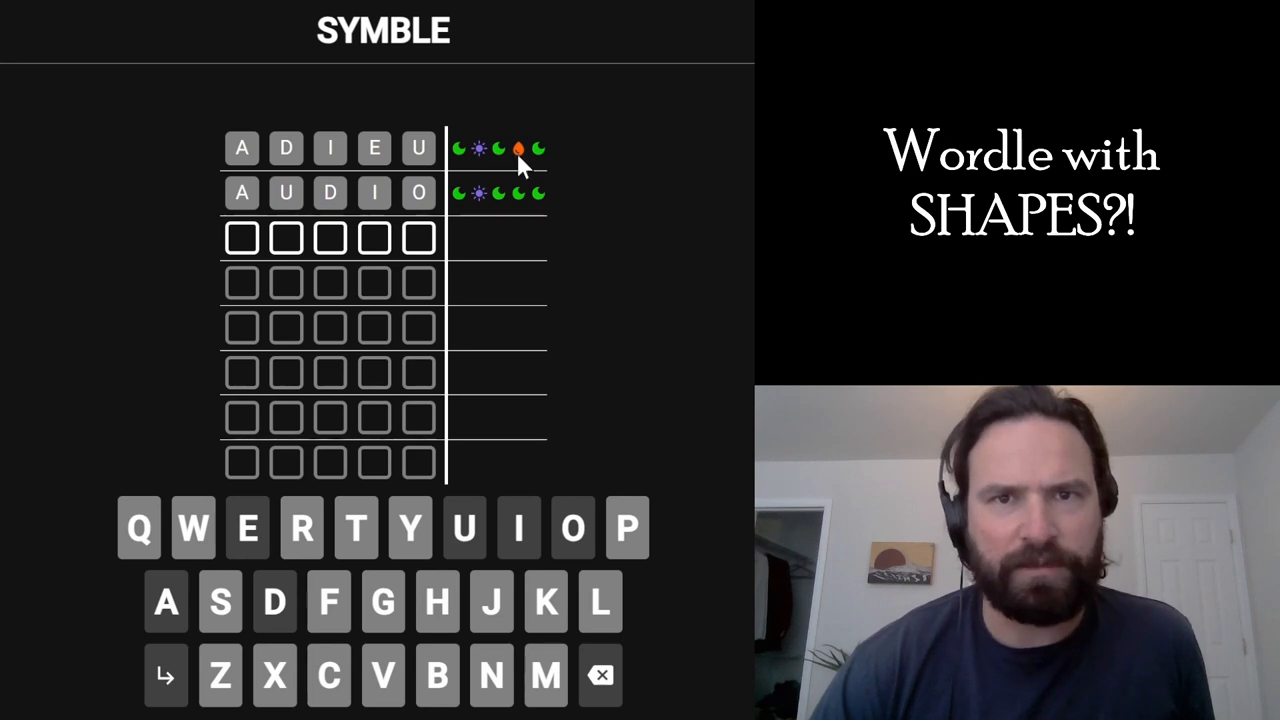
mouse_move(376, 160)
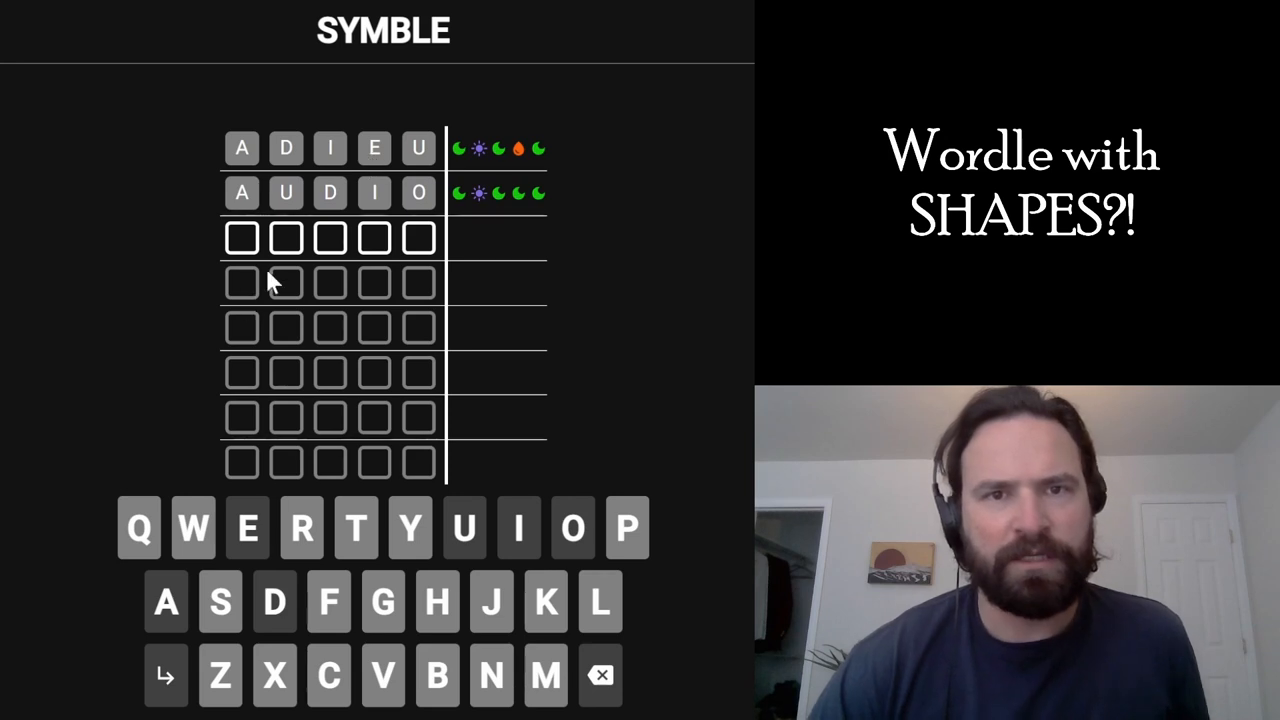
mouse_move(396, 252)
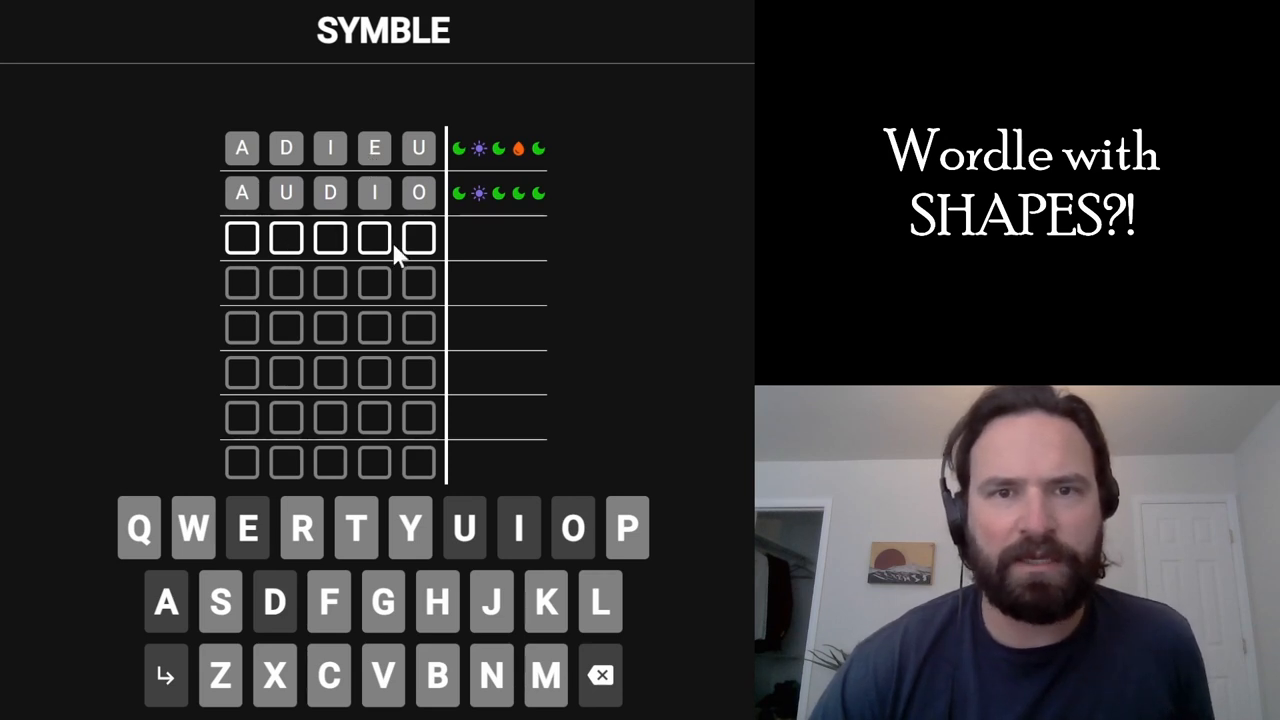
mouse_move(688, 302)
type("LINER")
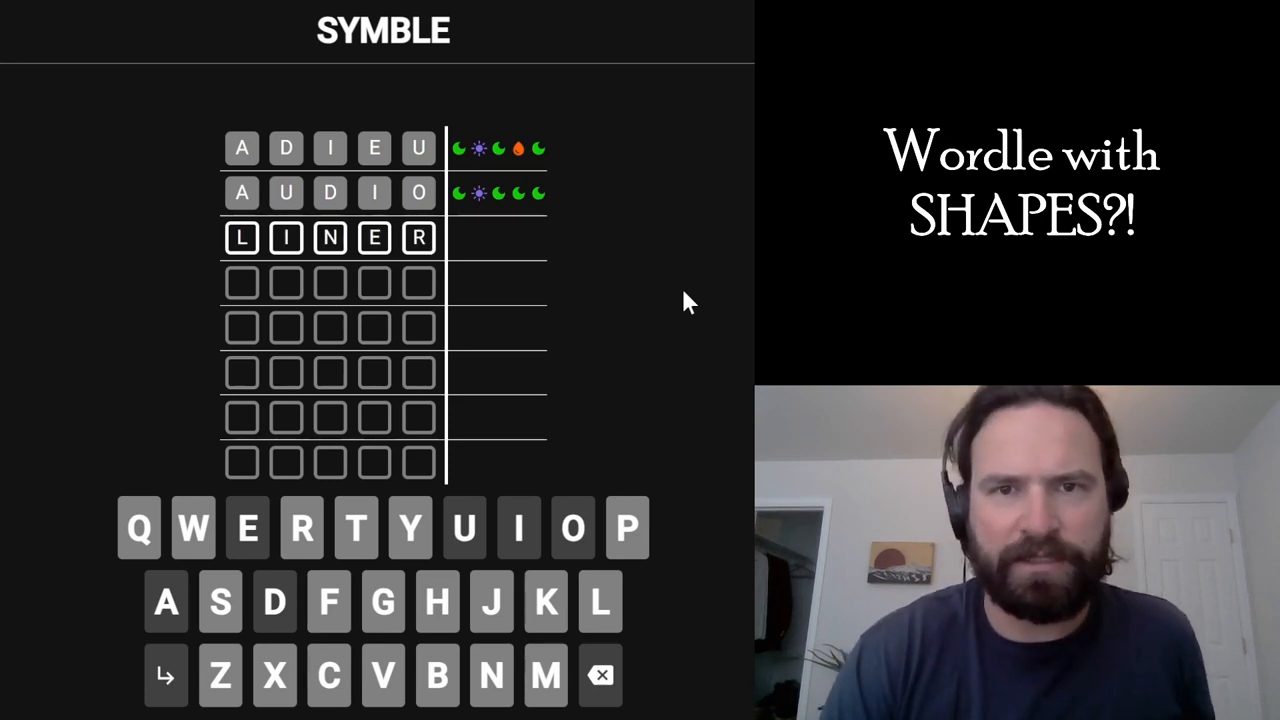
Submit LINER as the third guess and reveal its shape-symbol feedback.
key("Return")
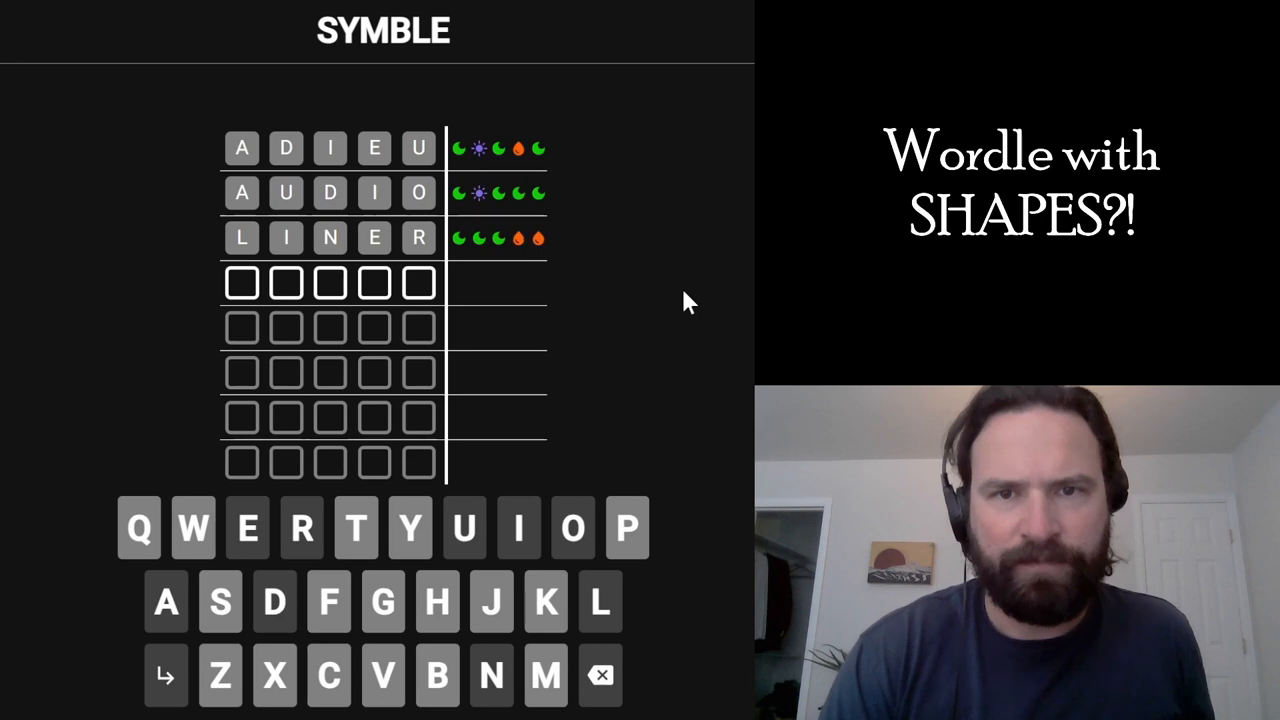
mouse_move(420, 258)
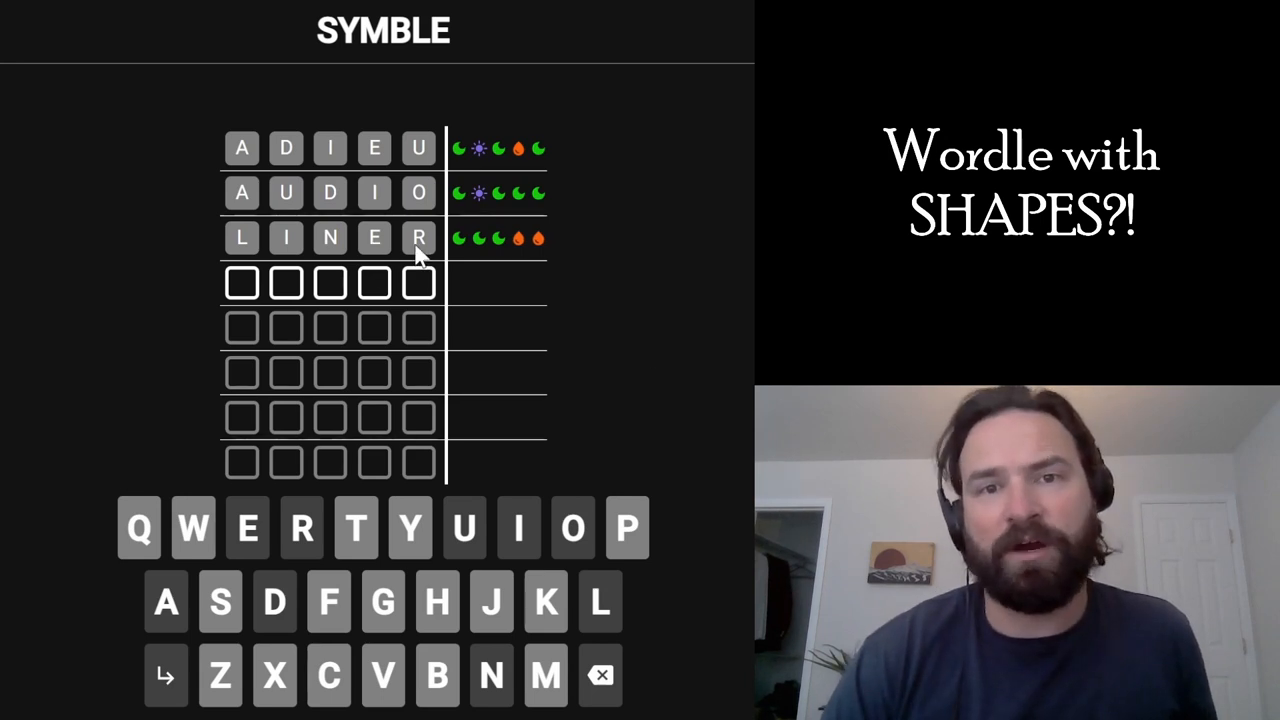
mouse_move(324, 244)
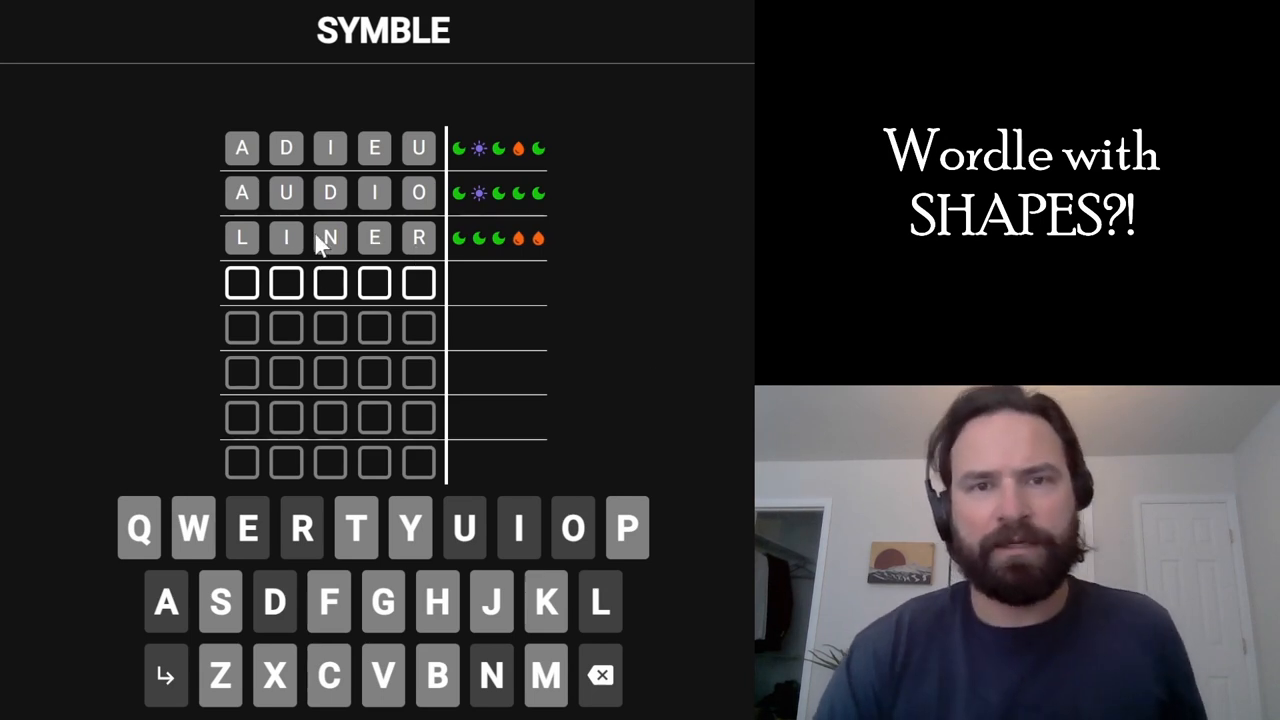
mouse_move(288, 252)
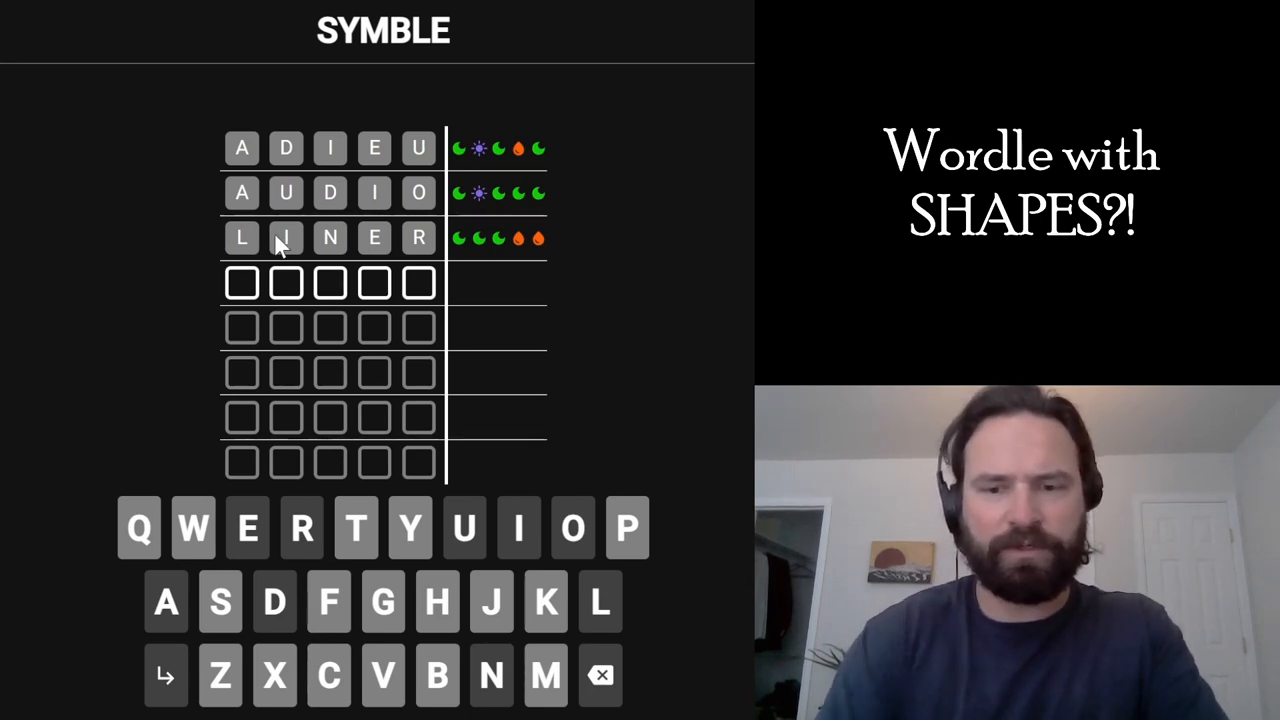
mouse_move(336, 340)
type("PACER")
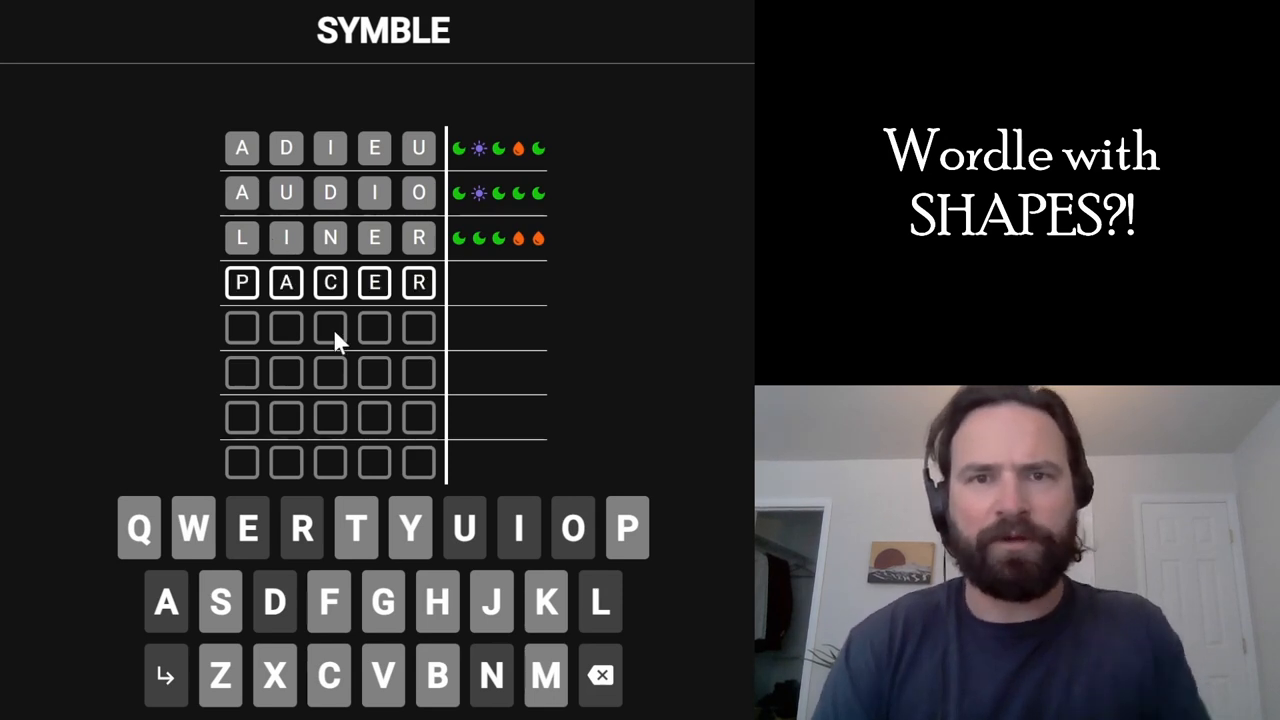
Submit PACER as the fourth guess and reveal its shape-symbol feedback.
key("Return")
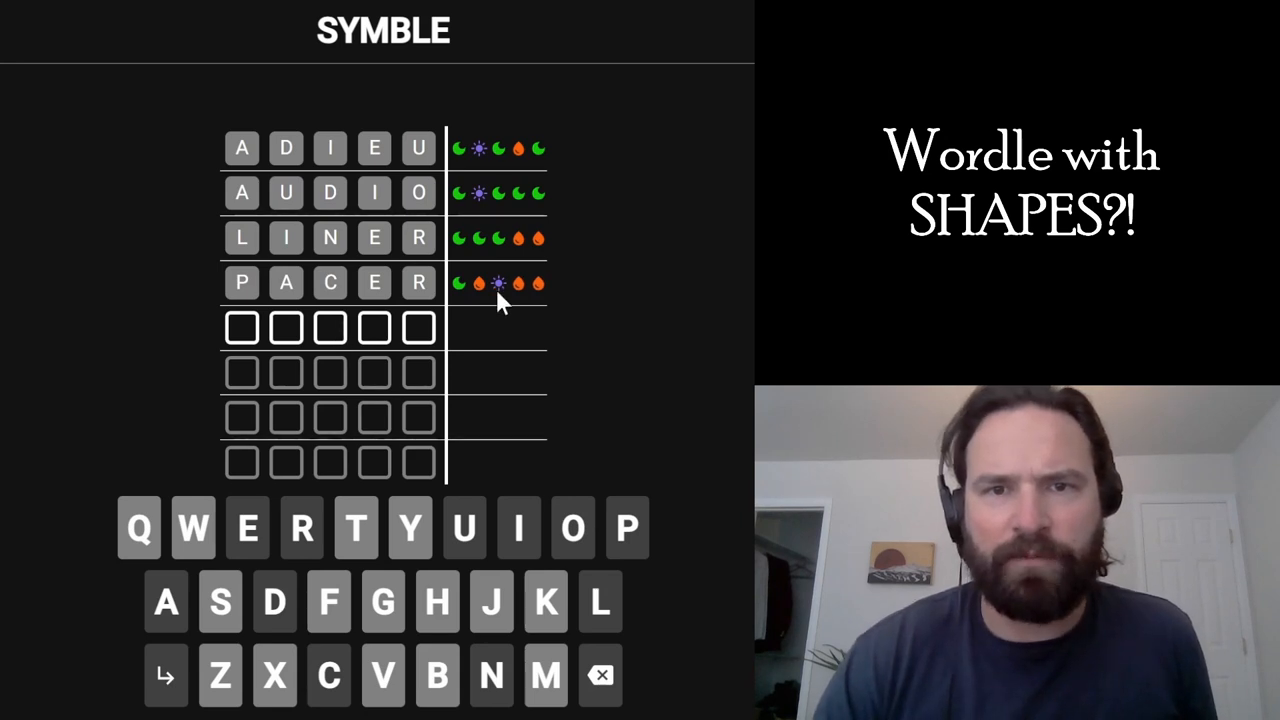
mouse_move(436, 304)
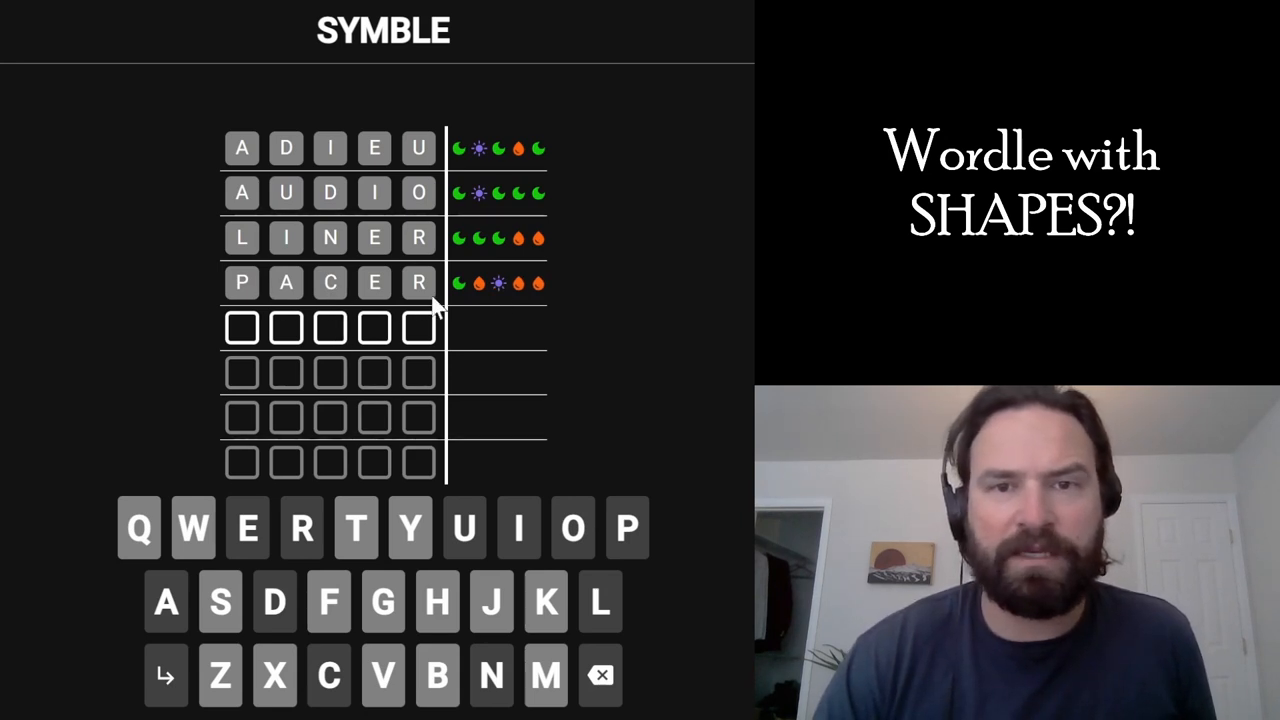
mouse_move(500, 300)
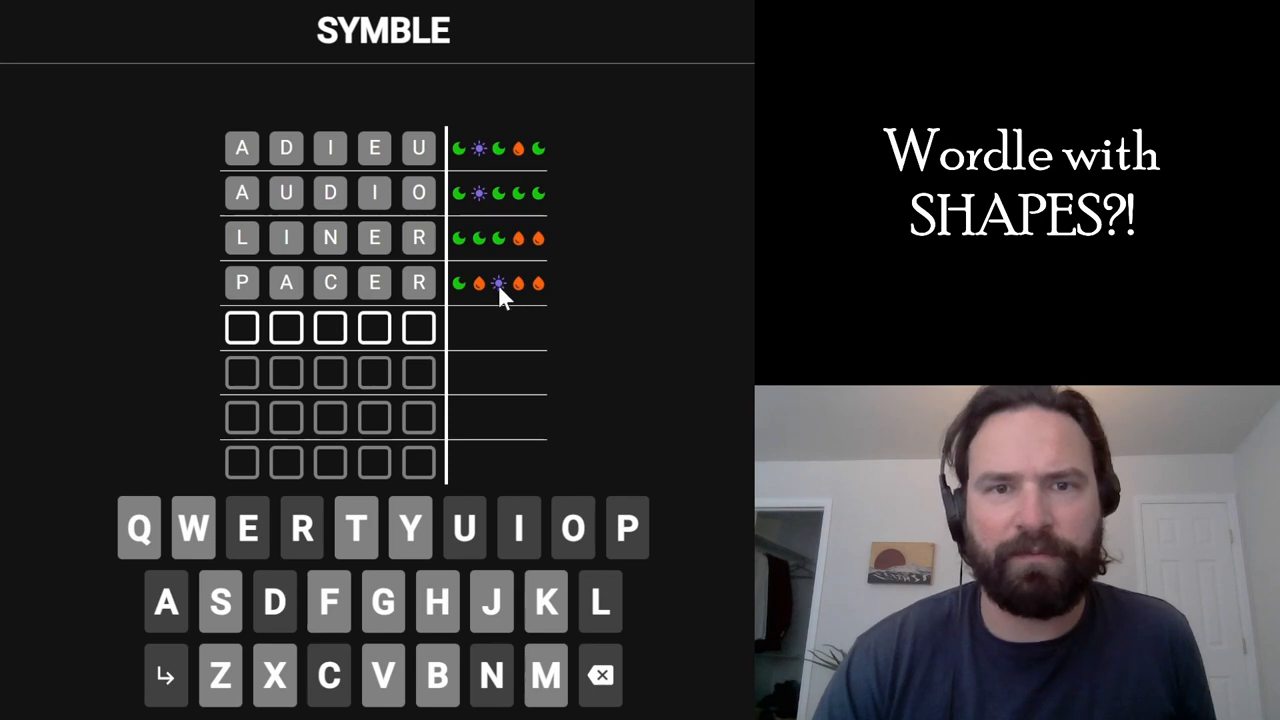
mouse_move(336, 310)
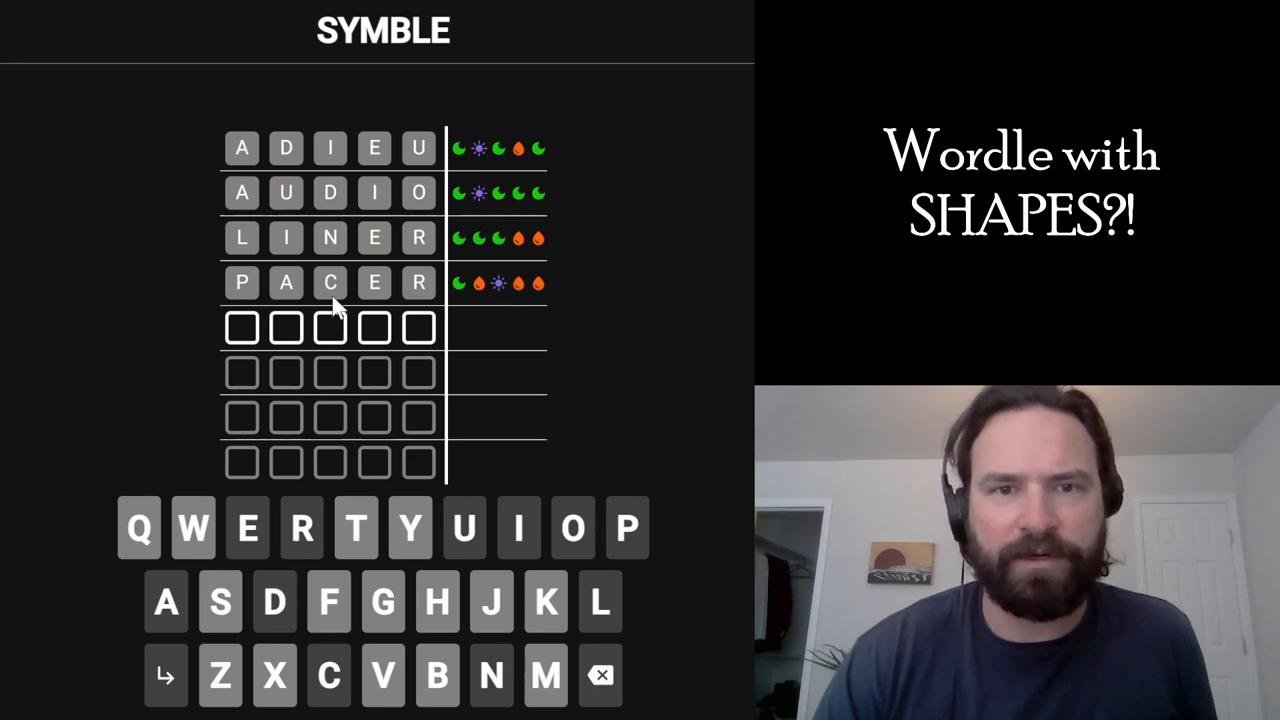
mouse_move(236, 296)
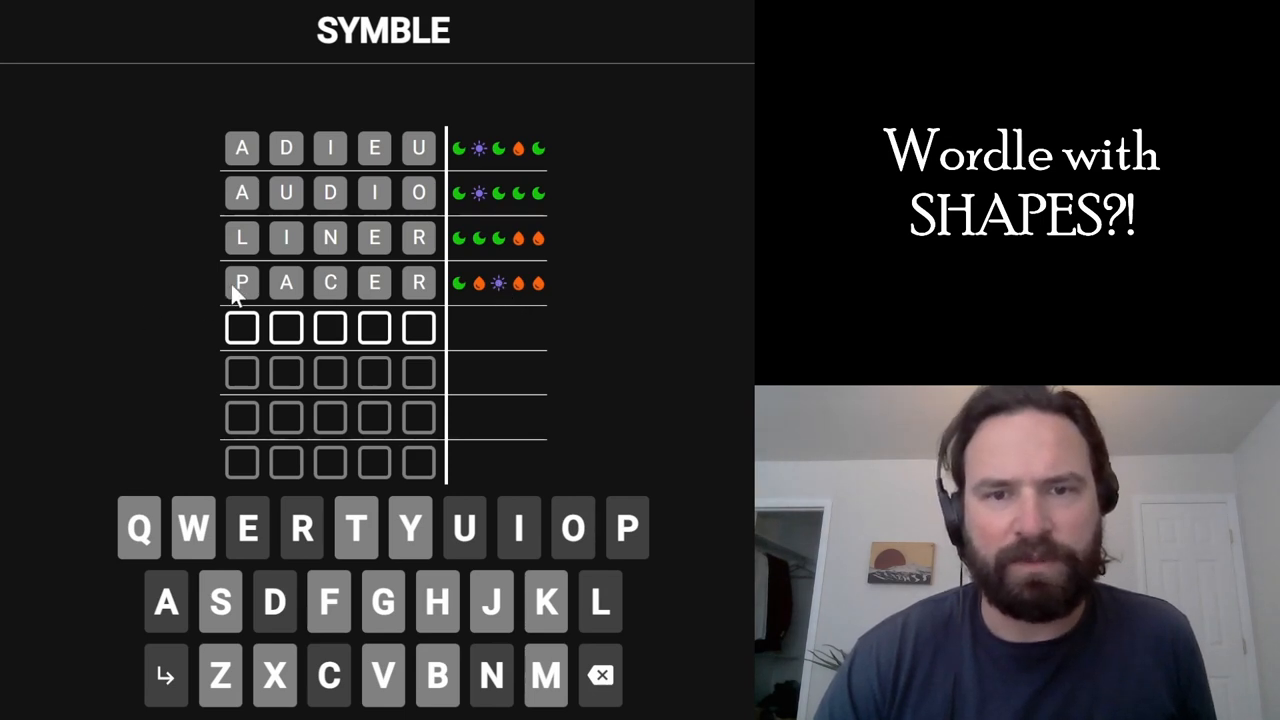
mouse_move(168, 296)
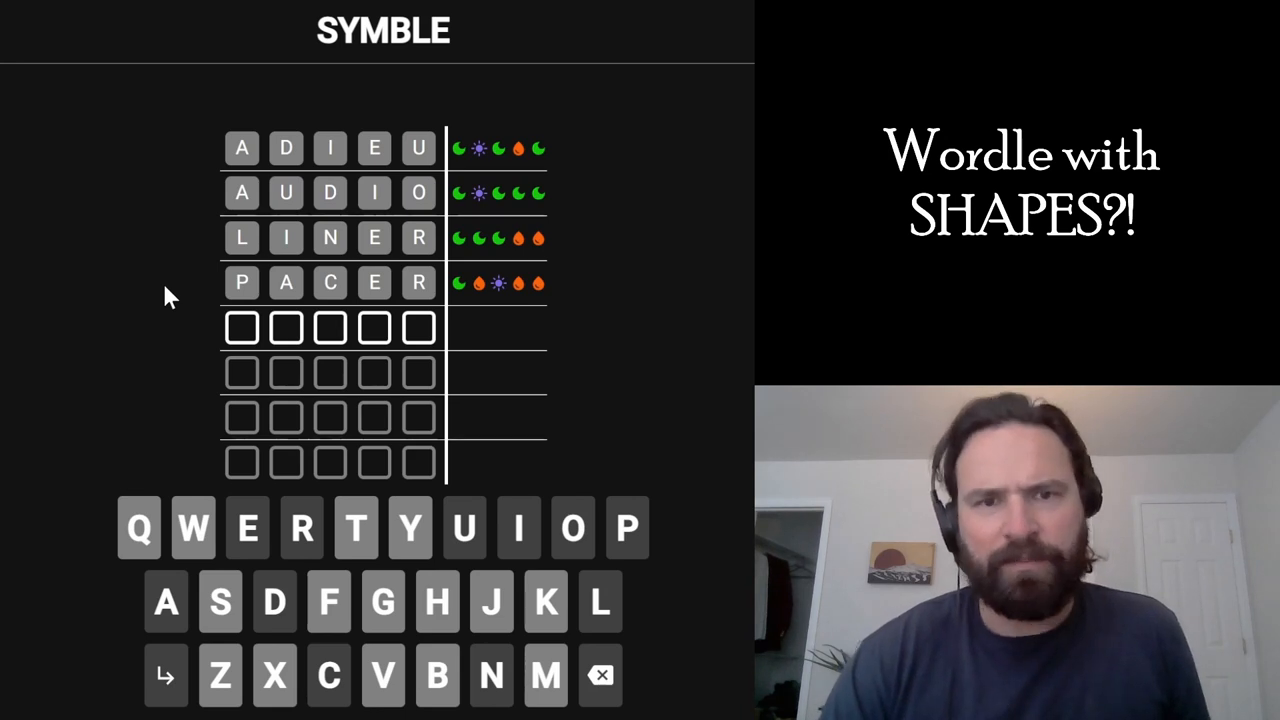